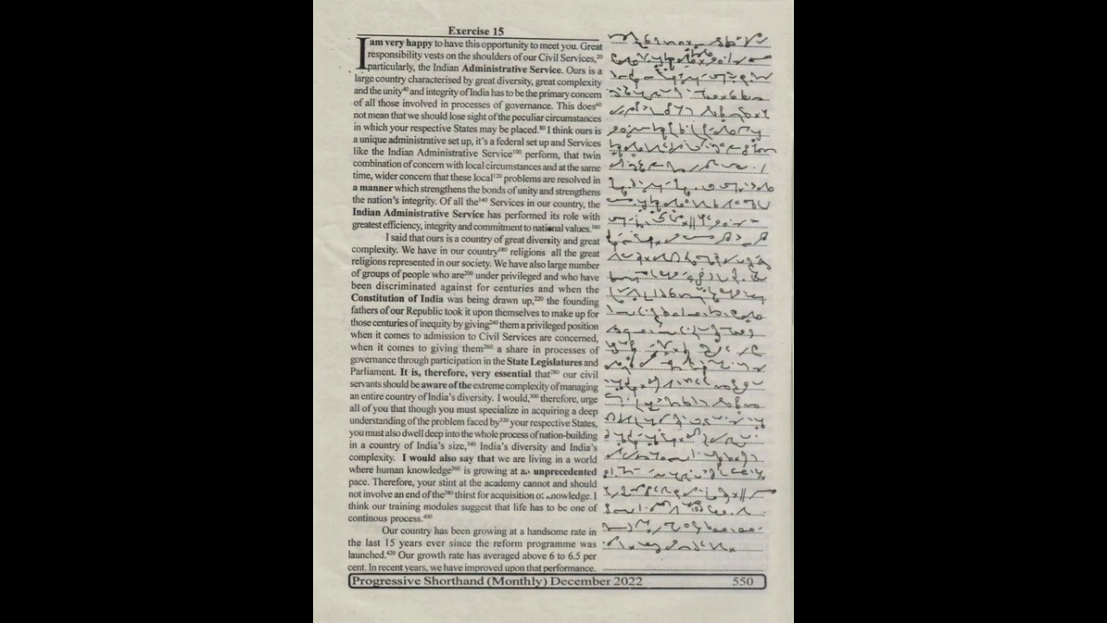
scroll(down, 3)
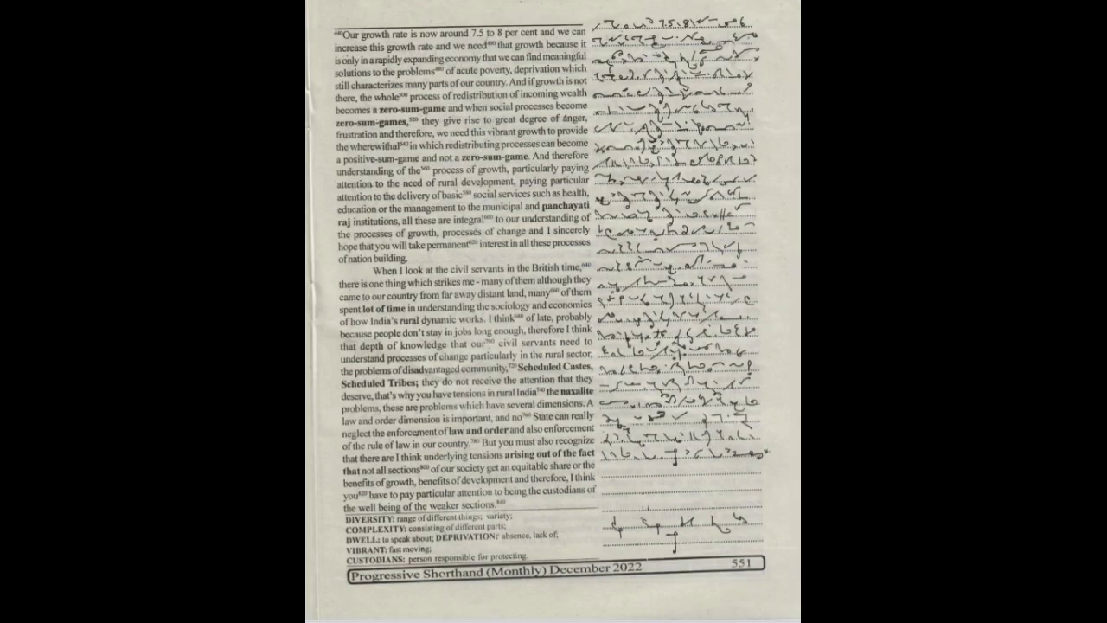